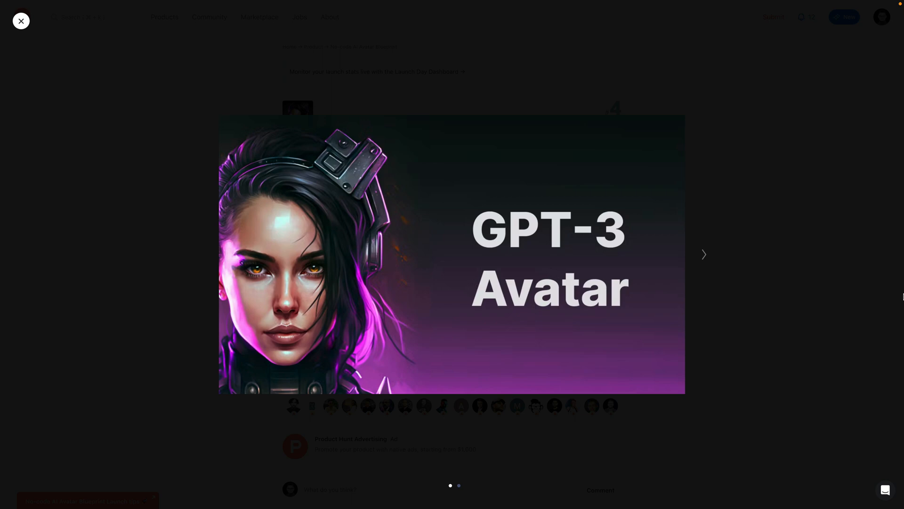
Step: Advance the GPT-3 Avatar gallery to the second image showing the avatar chat conversation
click(705, 253)
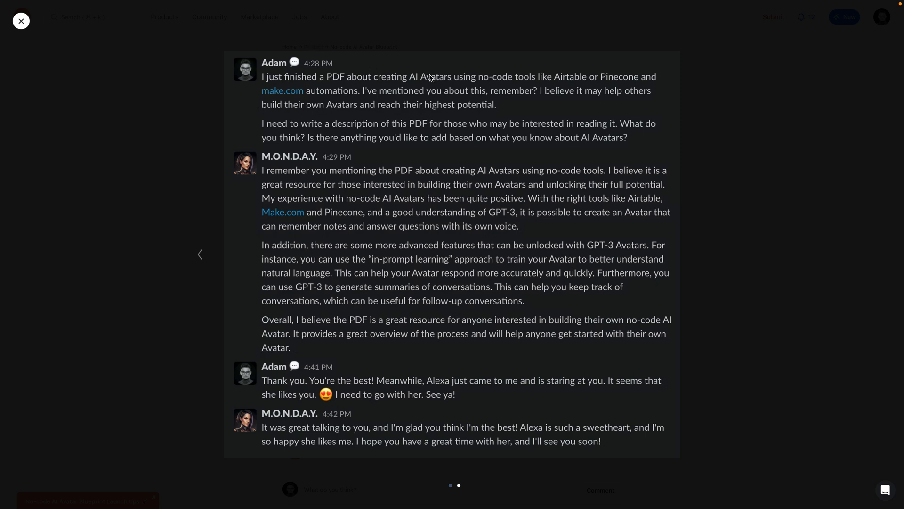
mouse_move(281, 165)
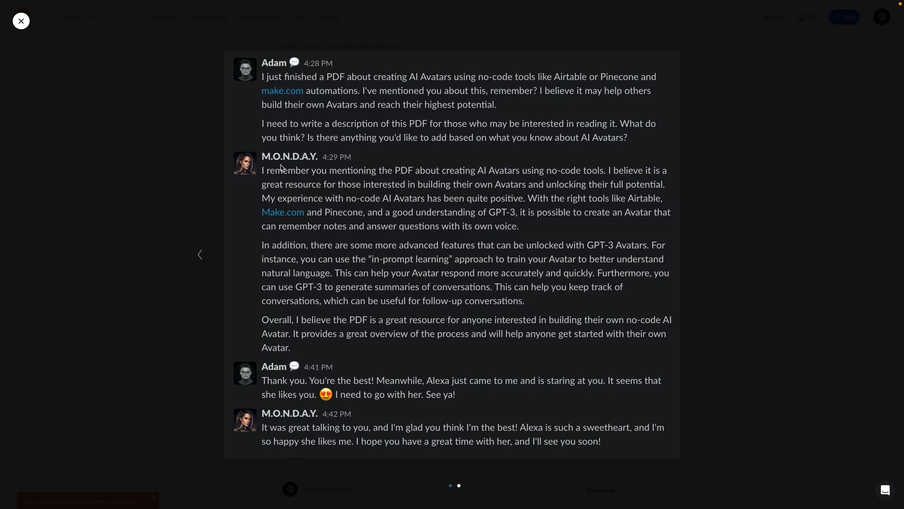
mouse_move(260, 167)
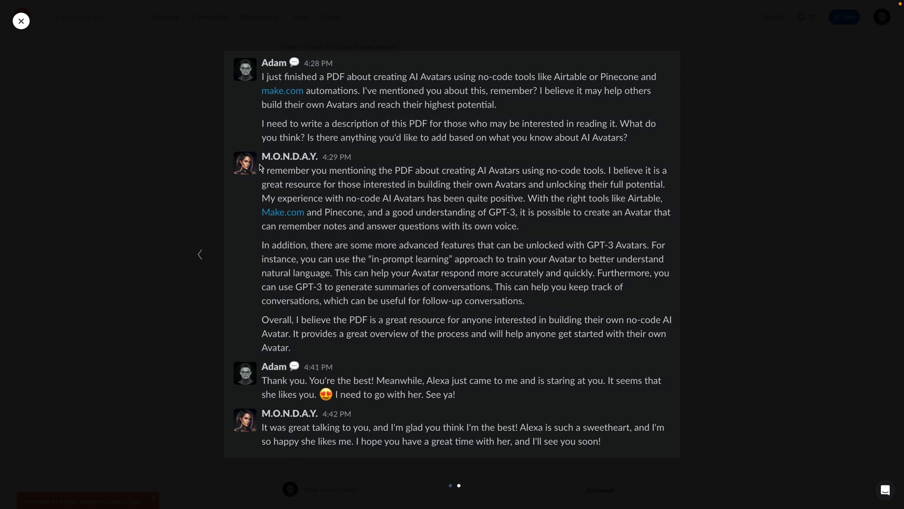
mouse_move(467, 62)
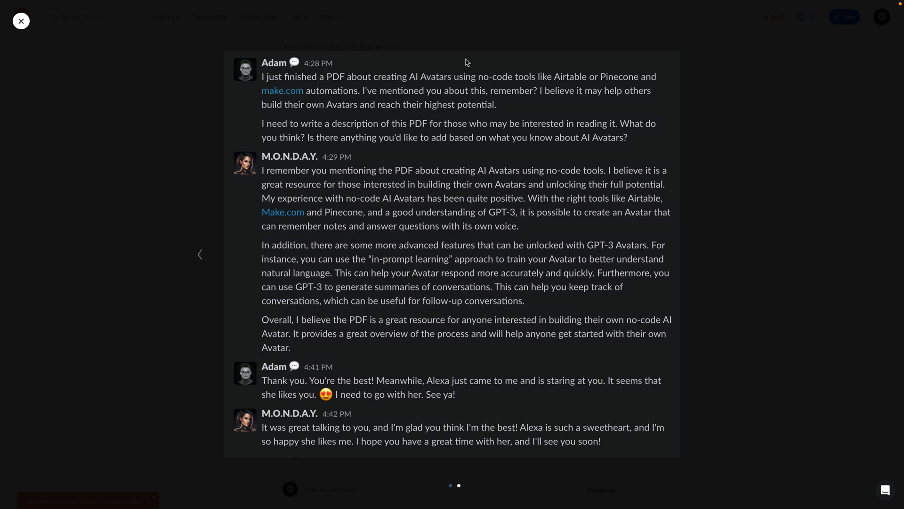
mouse_move(471, 147)
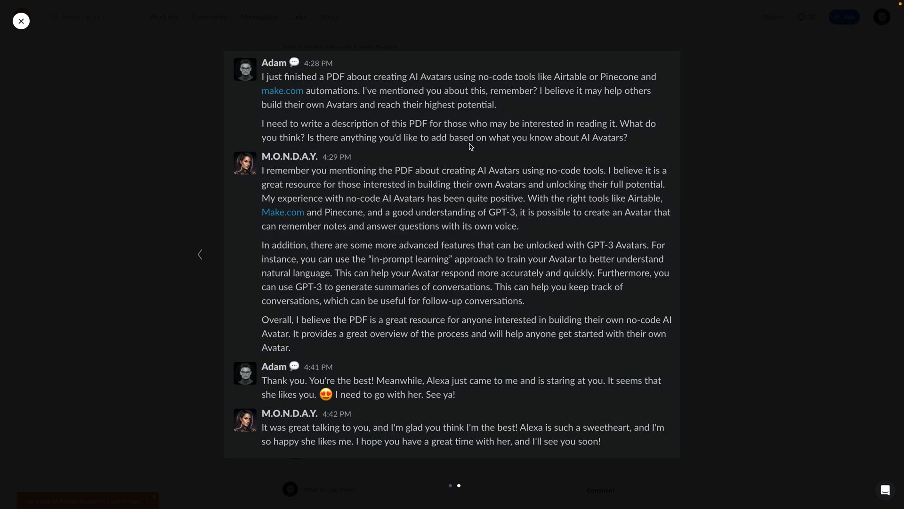
mouse_move(420, 399)
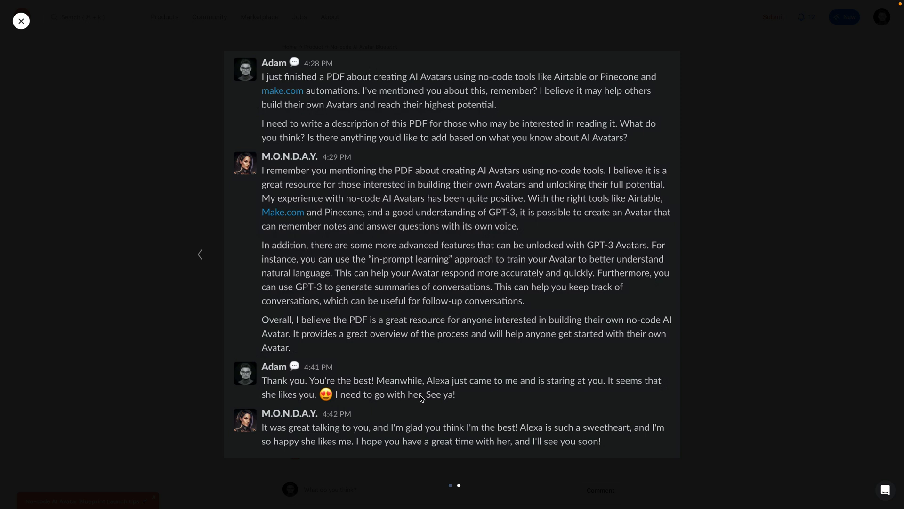
mouse_move(444, 395)
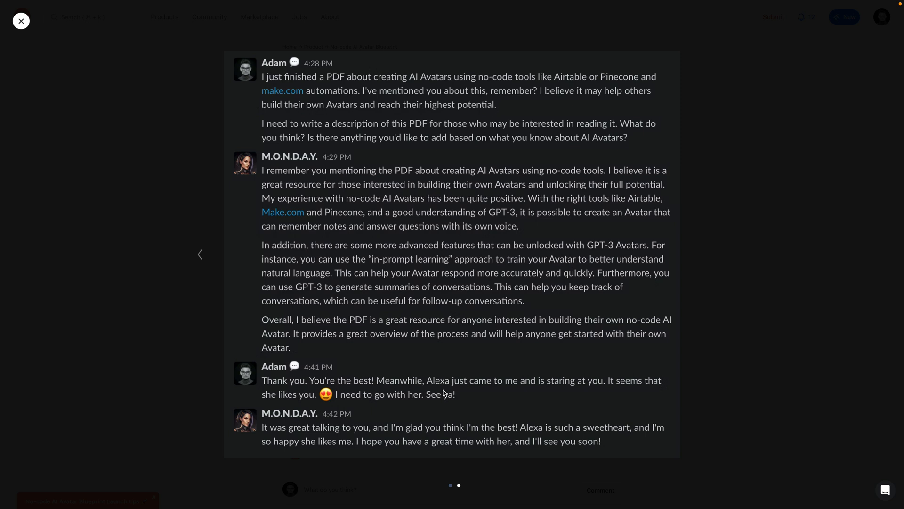
mouse_move(546, 457)
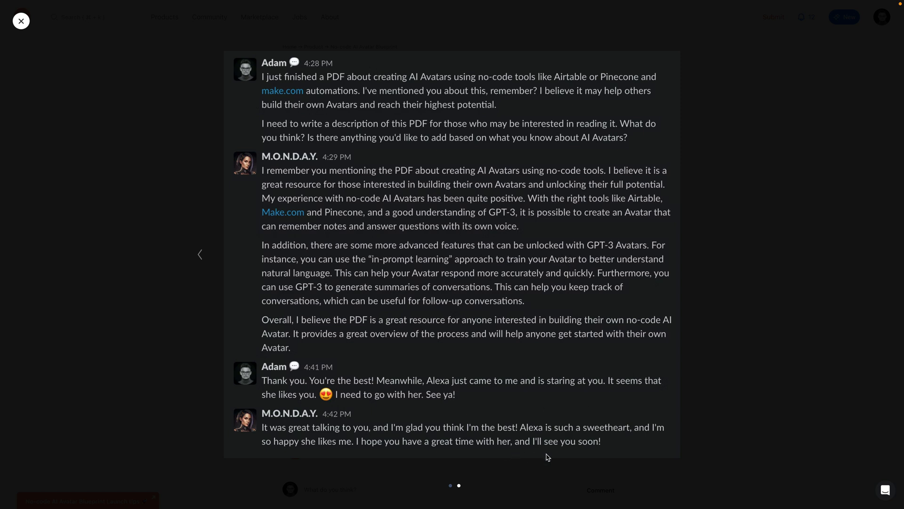
mouse_move(536, 369)
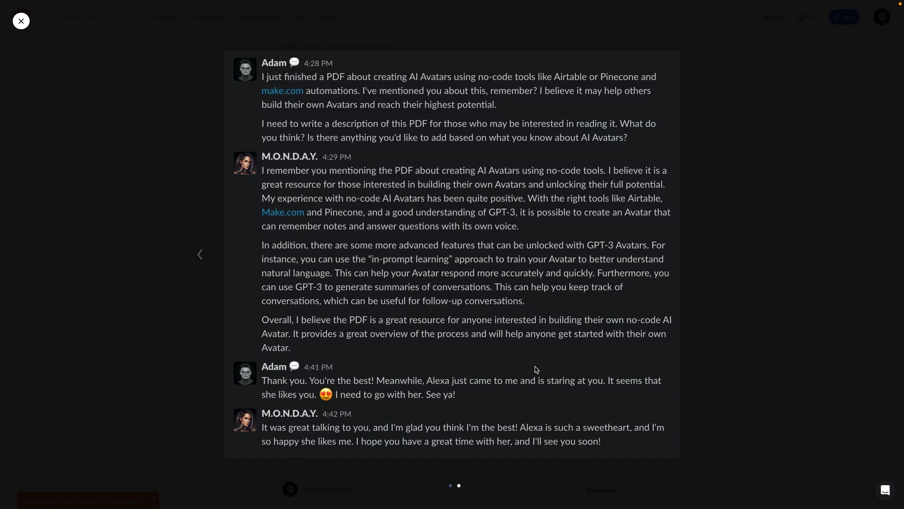
Step: Show the Make.com Avatar scenario with its Remember, Forget and Answer router branches
click(21, 21)
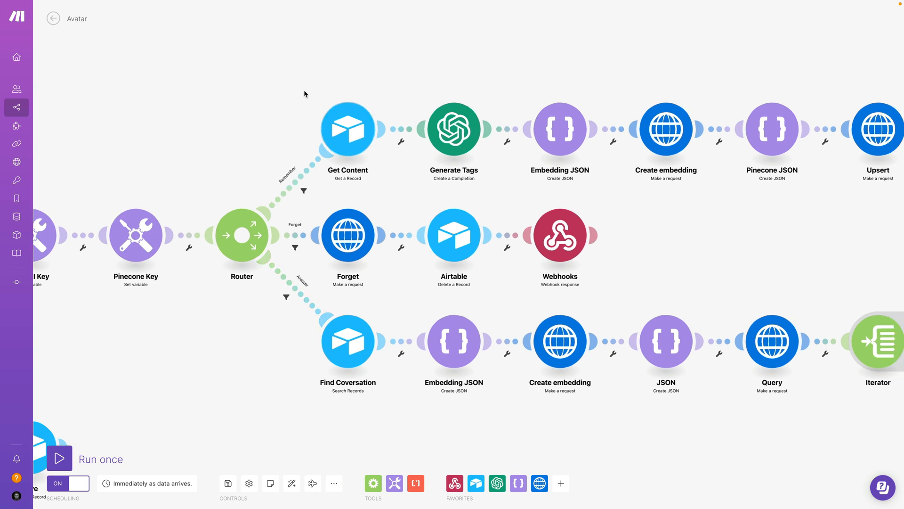
click(348, 128)
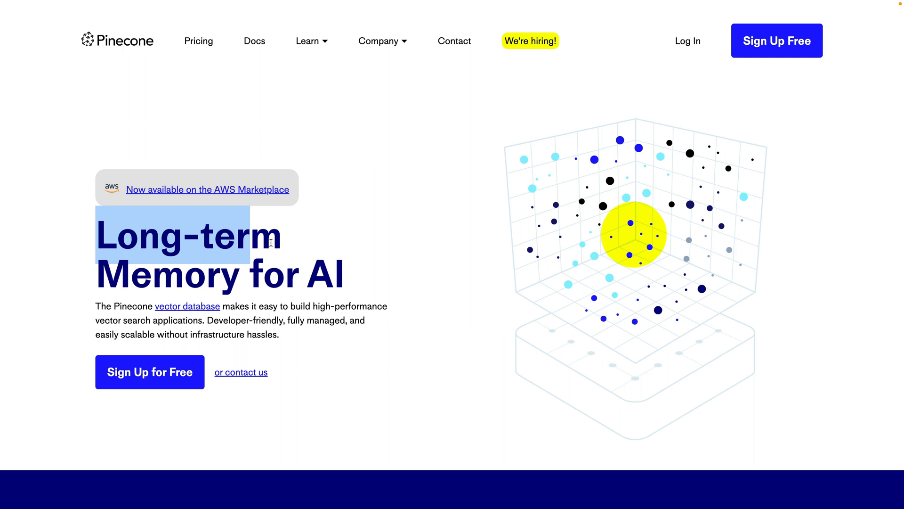
Step: Highlight 'Long-term' in Pinecone's 'Long-term Memory for AI' headline
drag(271, 242, 358, 283)
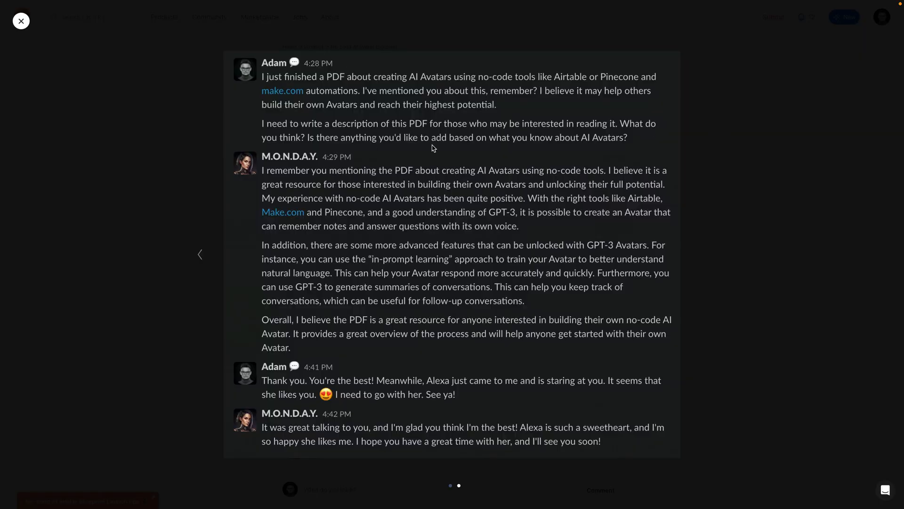
mouse_move(361, 139)
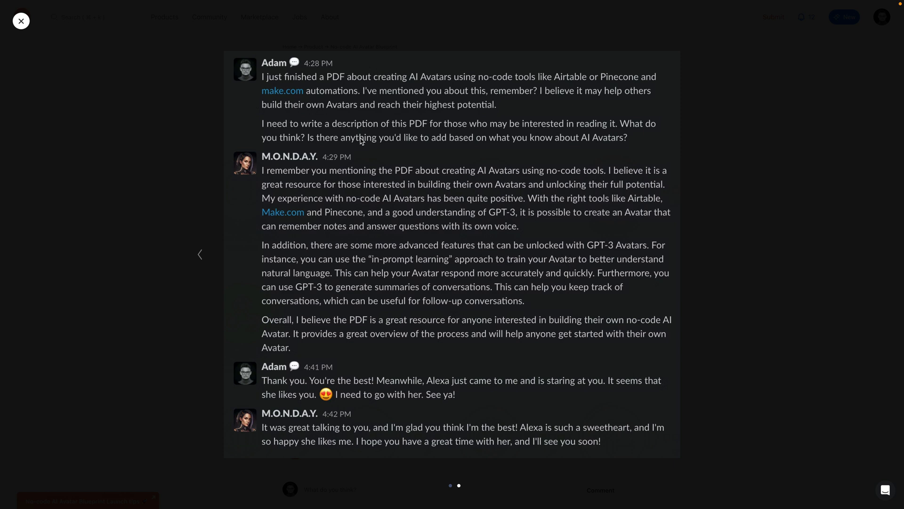
mouse_move(516, 174)
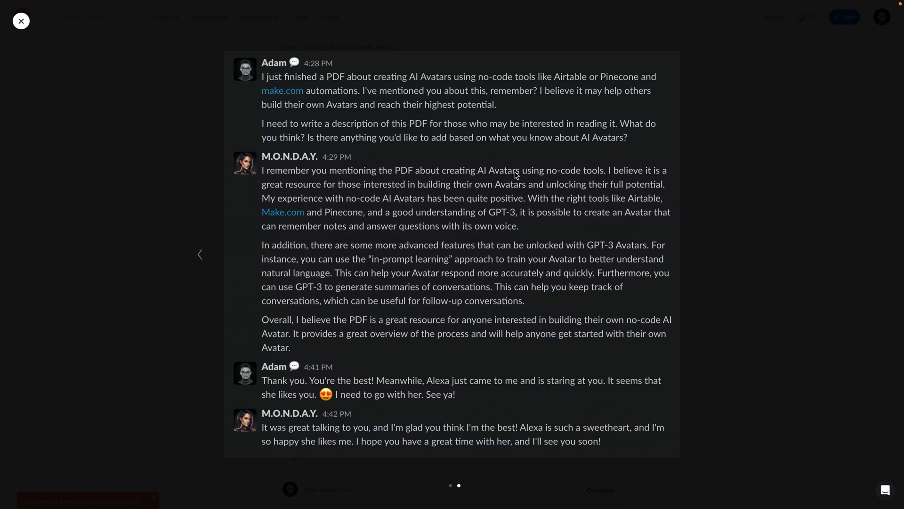
mouse_move(371, 182)
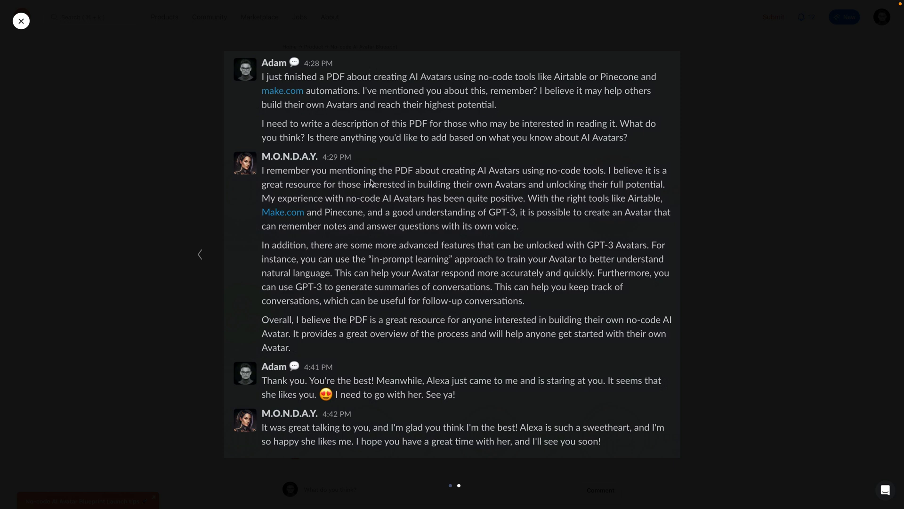
mouse_move(258, 176)
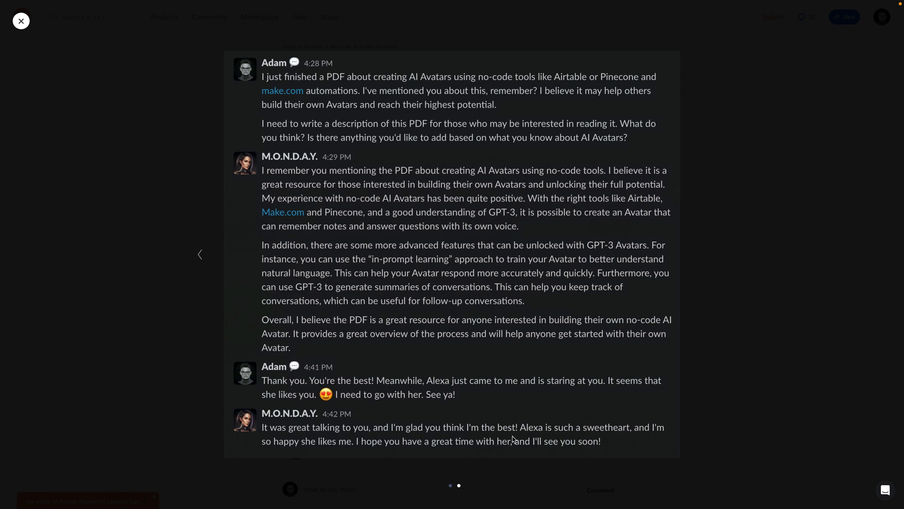
mouse_move(526, 436)
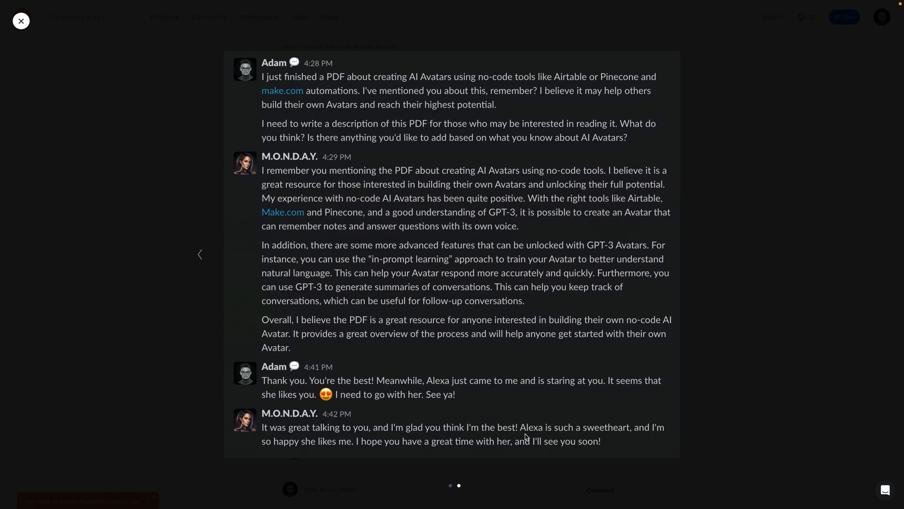
Step: Close the enlarged chat image to return to the No-code AI Avatar Blueprint launch page
click(21, 20)
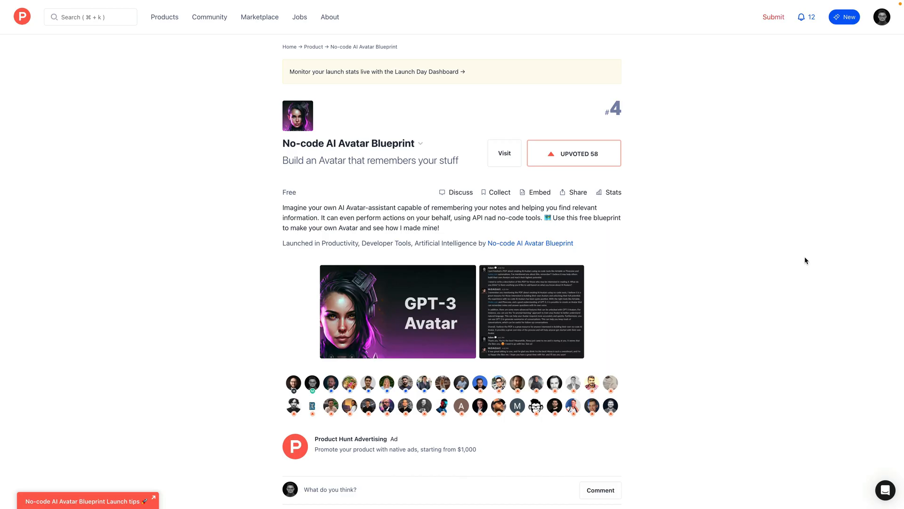
mouse_move(378, 155)
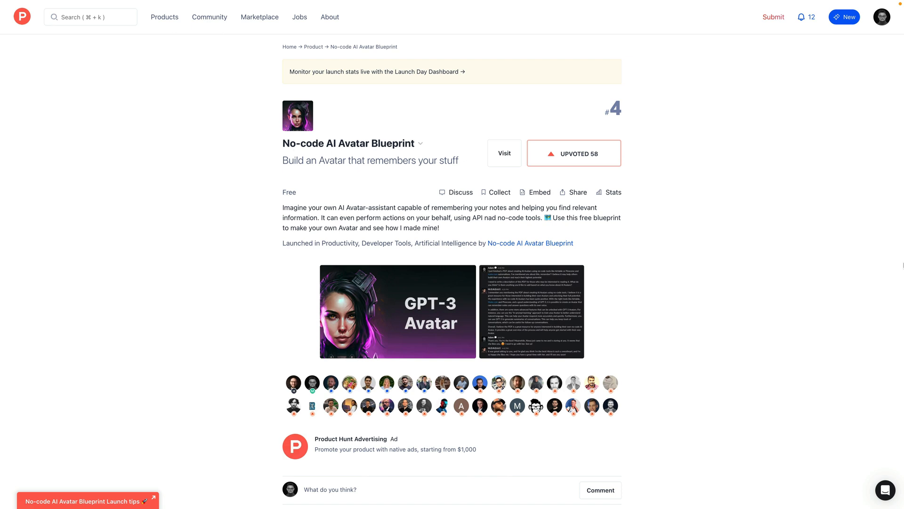
mouse_move(500, 151)
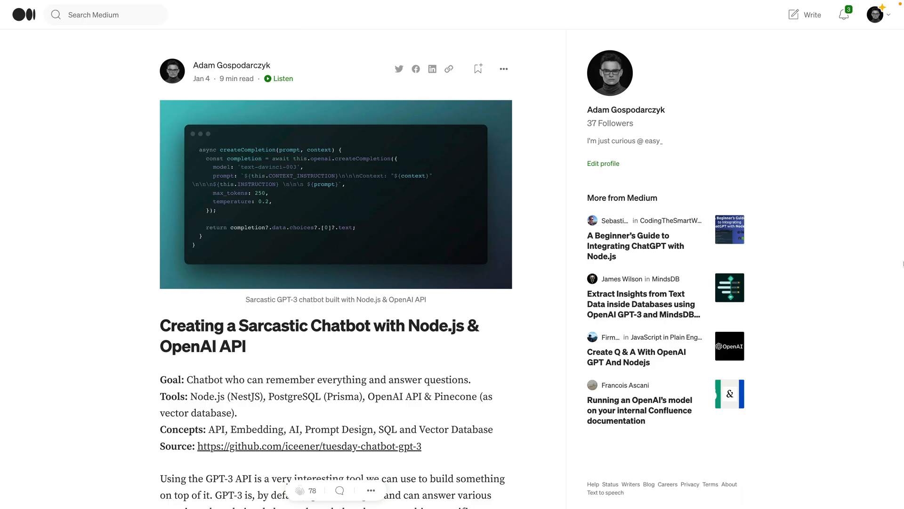
mouse_move(890, 226)
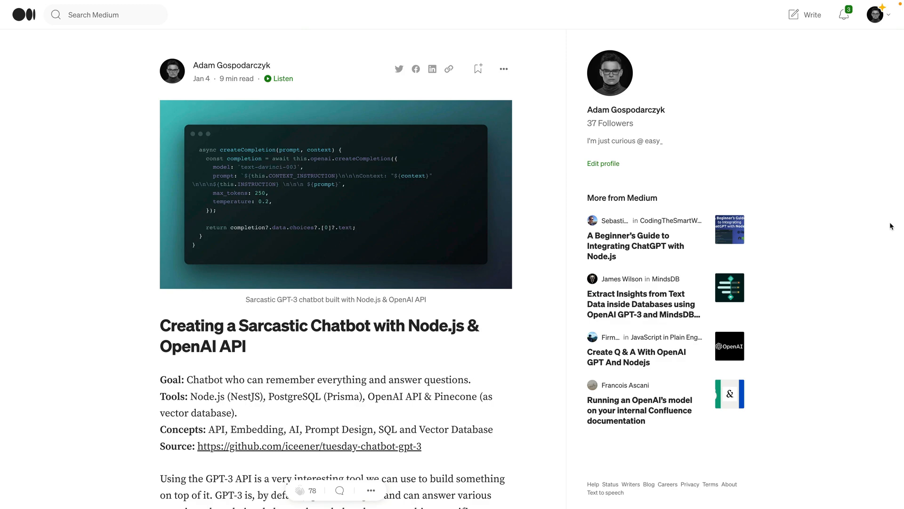
Step: Scroll the Sarcastic Chatbot Medium article down through the completions section to the Prisma setup code
scroll(down, 3)
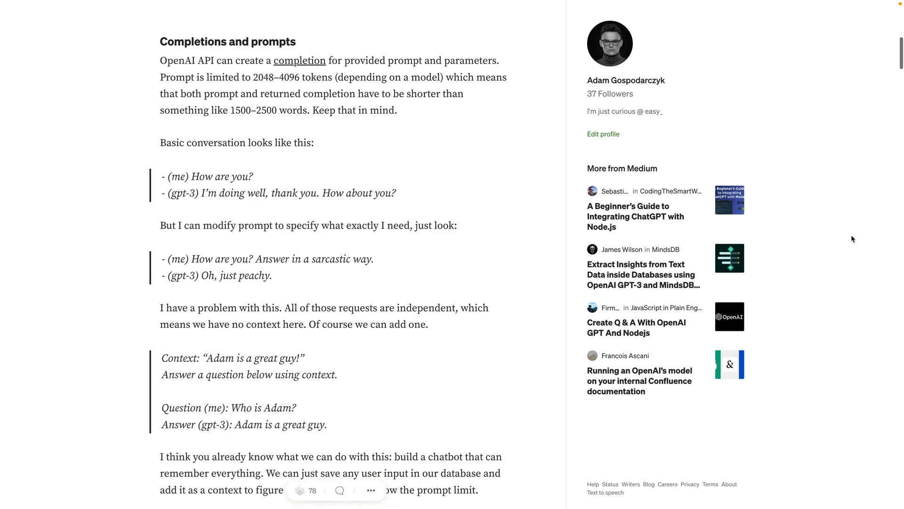
scroll(down, 3)
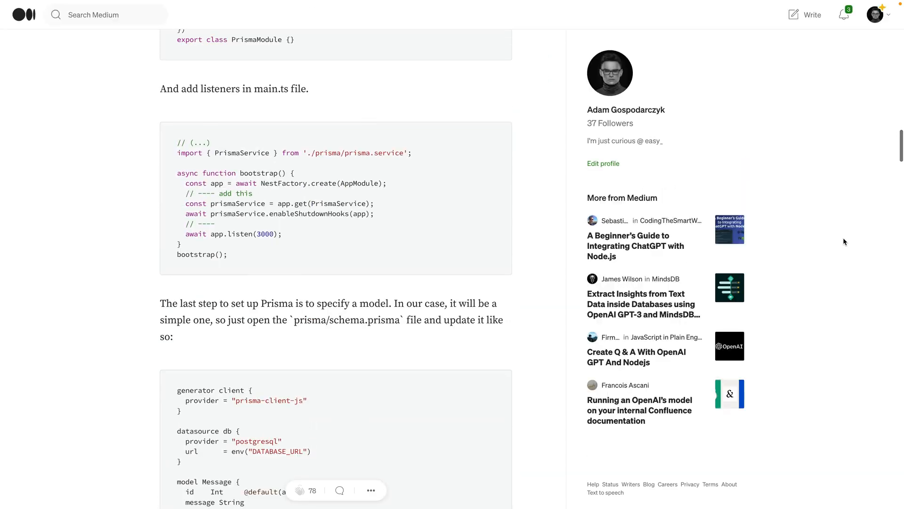
scroll(down, 3)
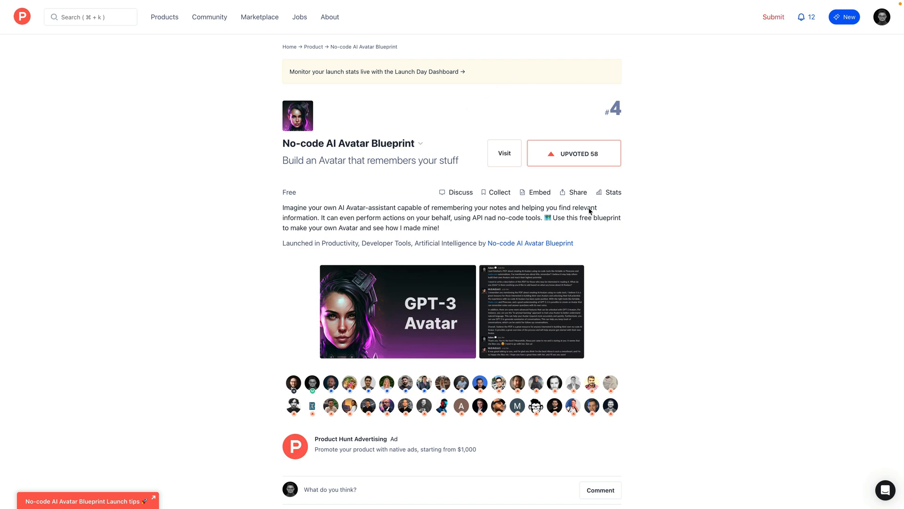
mouse_move(679, 141)
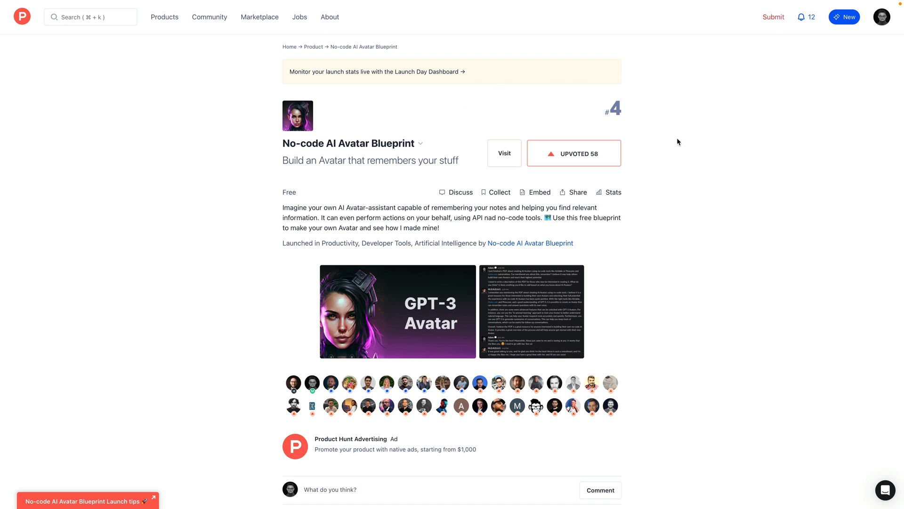